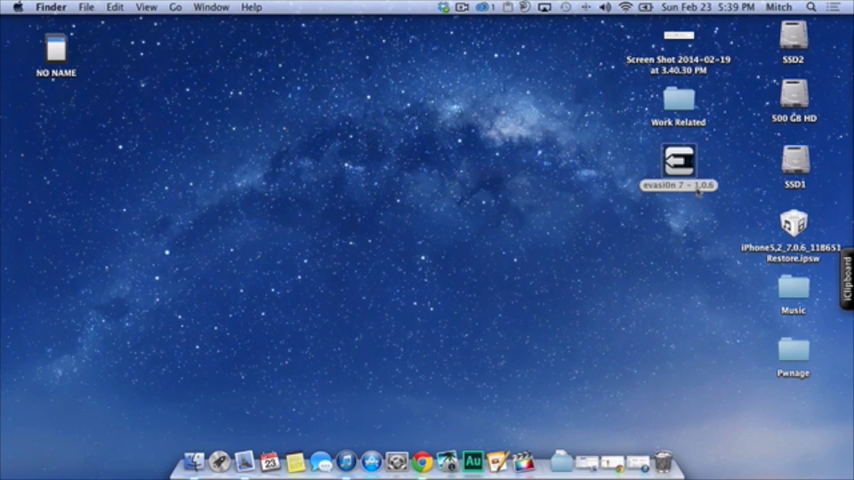
# Mount the evasi0n 7 disk image and launch the evasi0n 7 app, approving the security prompt
pyautogui.doubleClick(676, 160)
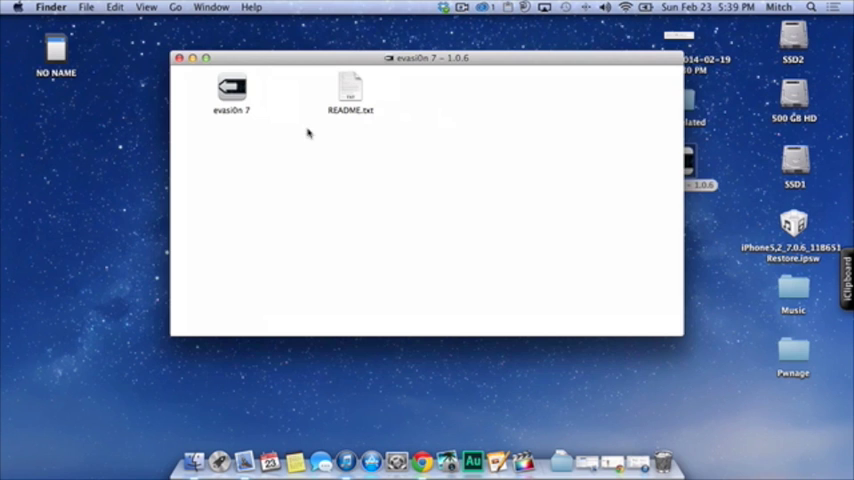
pyautogui.doubleClick(232, 87)
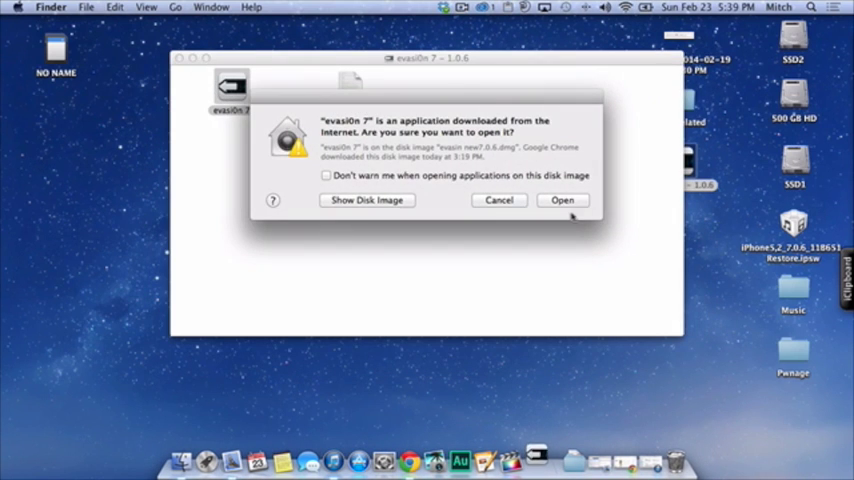
pyautogui.click(563, 200)
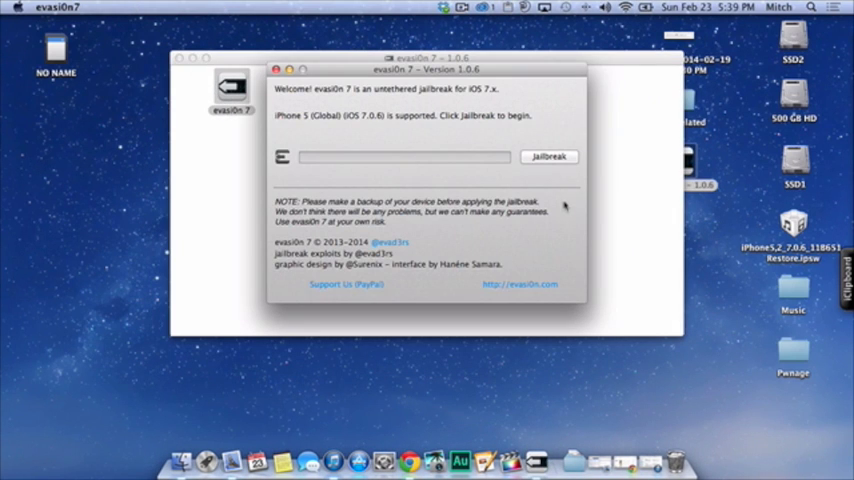
pyautogui.moveTo(384, 131)
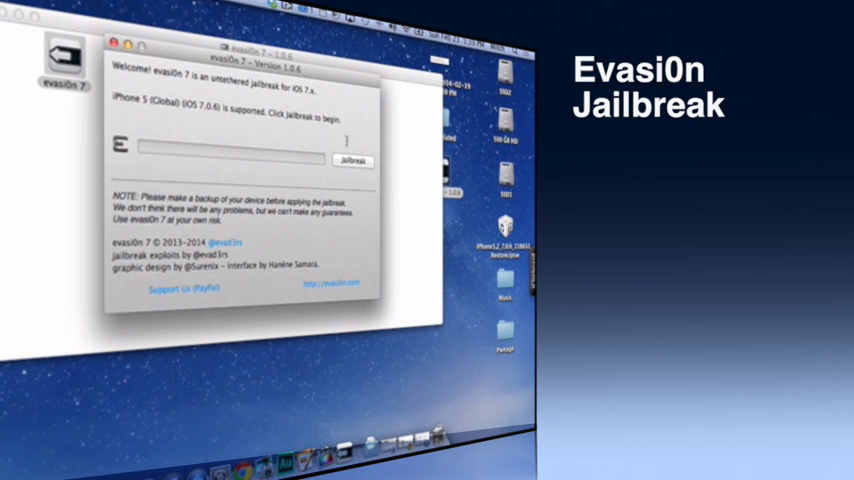
# Start the jailbreak on the iPhone 5 and let it run until 'Done!' appears
pyautogui.click(352, 160)
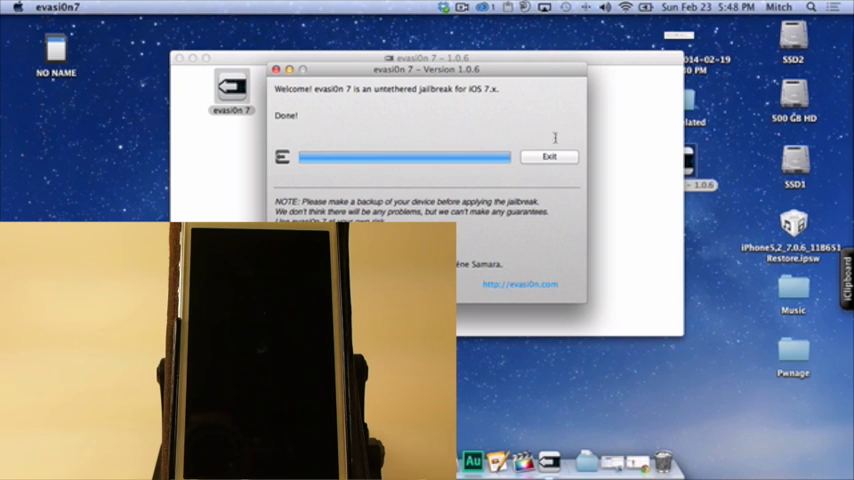
# Exit evasi0n 7 and show ScreenFlow's Stop Record option from the menu bar
pyautogui.click(551, 157)
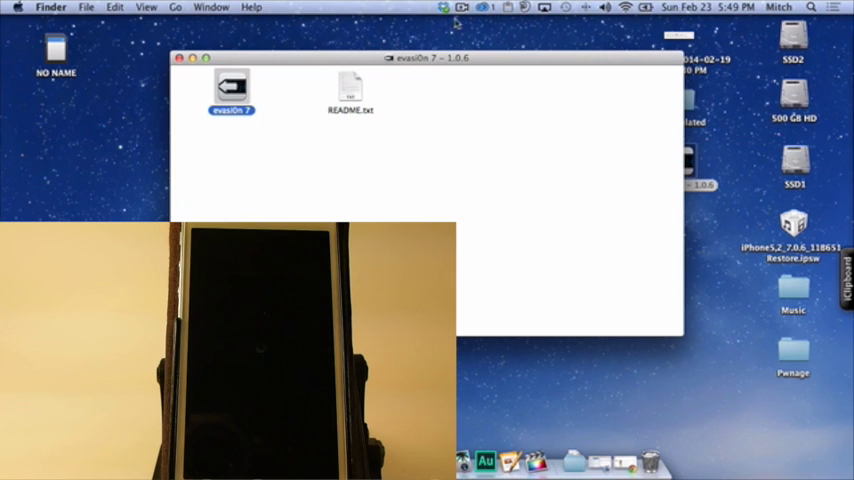
pyautogui.click(466, 8)
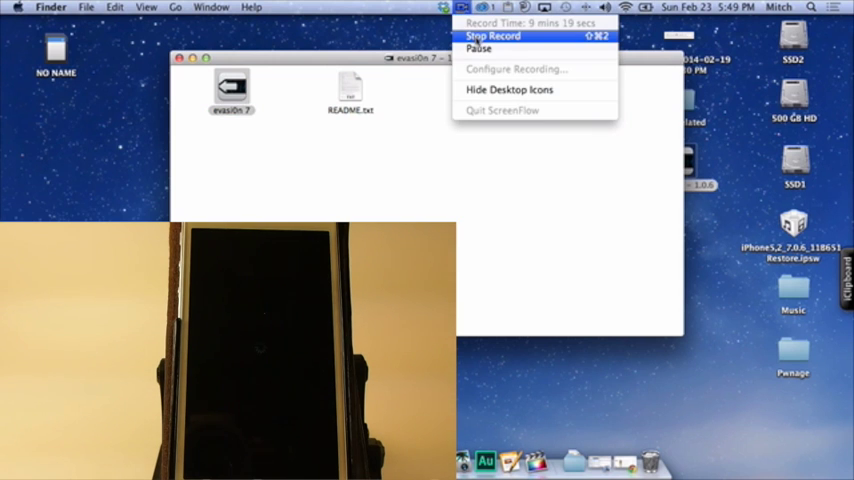